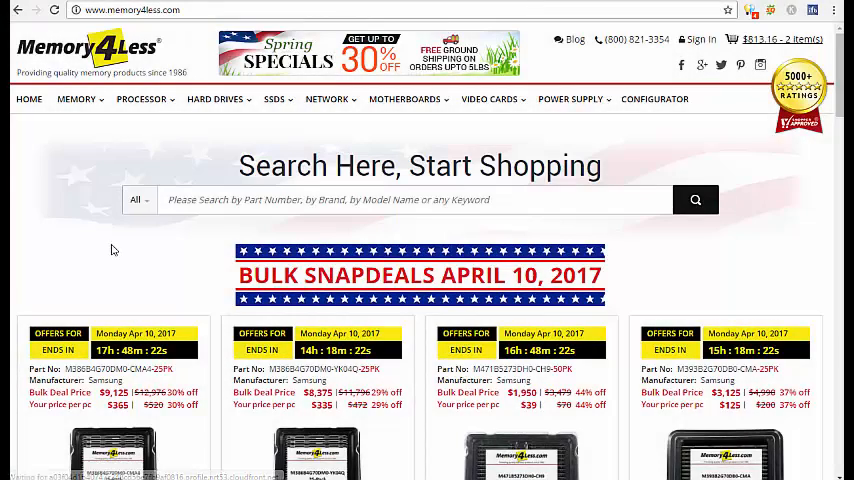
mouse_move(186, 162)
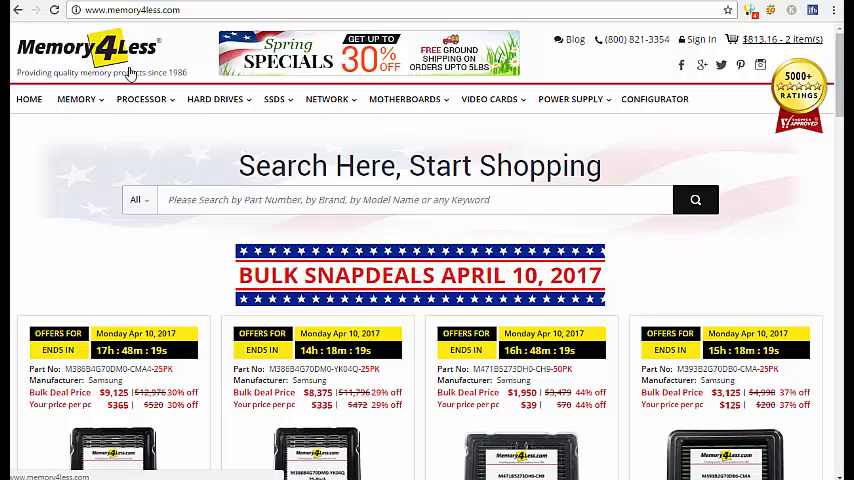
mouse_move(708, 170)
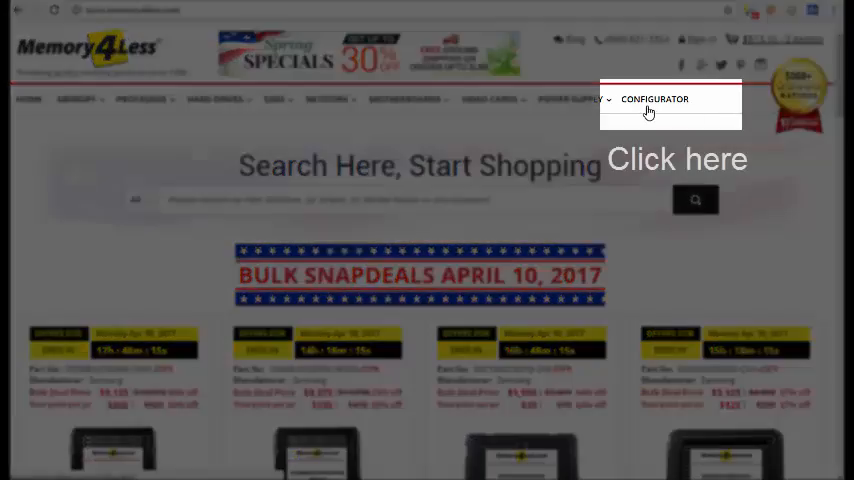
Go to the Configurator page from the top navigation bar
click(656, 100)
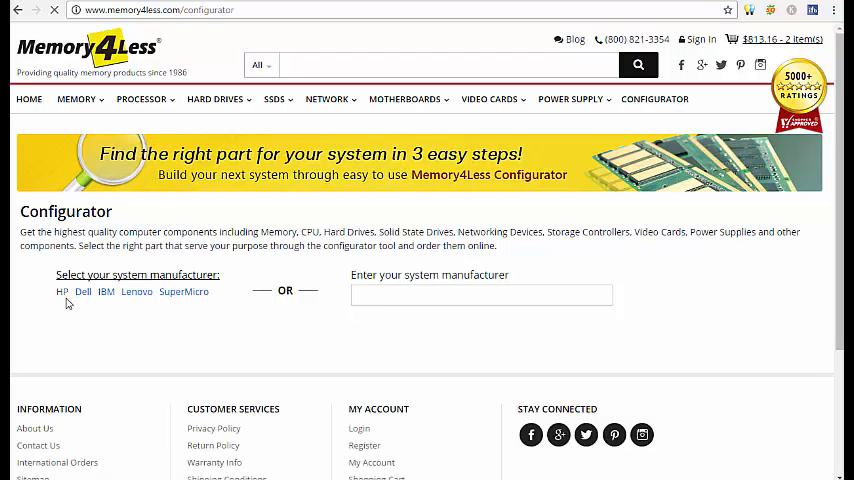
Choose HP manufacturer, Servers category, and search the series list for 'proliant dl360'
click(60, 292)
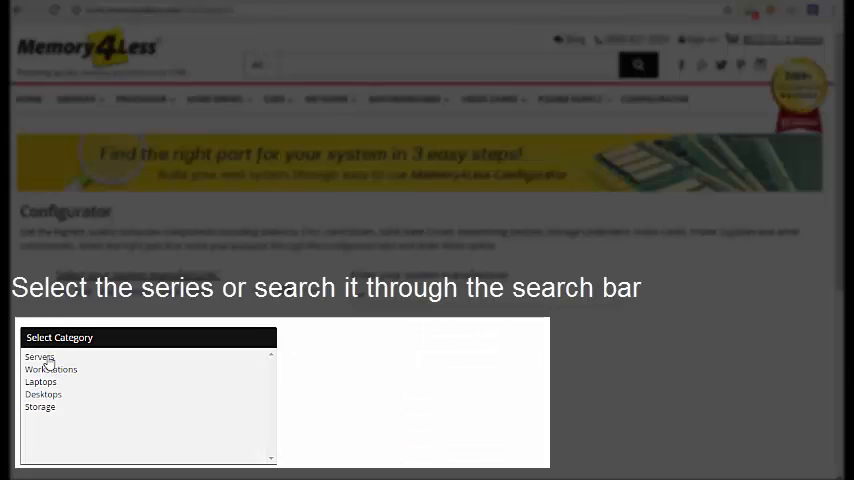
click(40, 356)
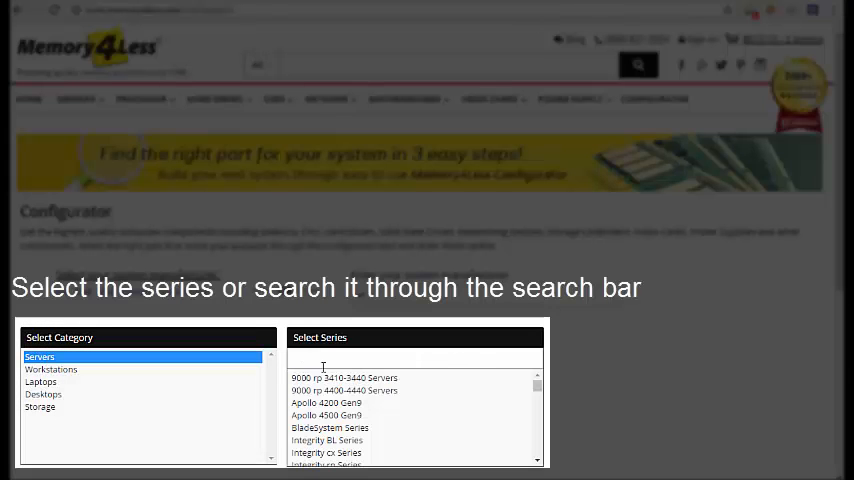
scroll(down, 3)
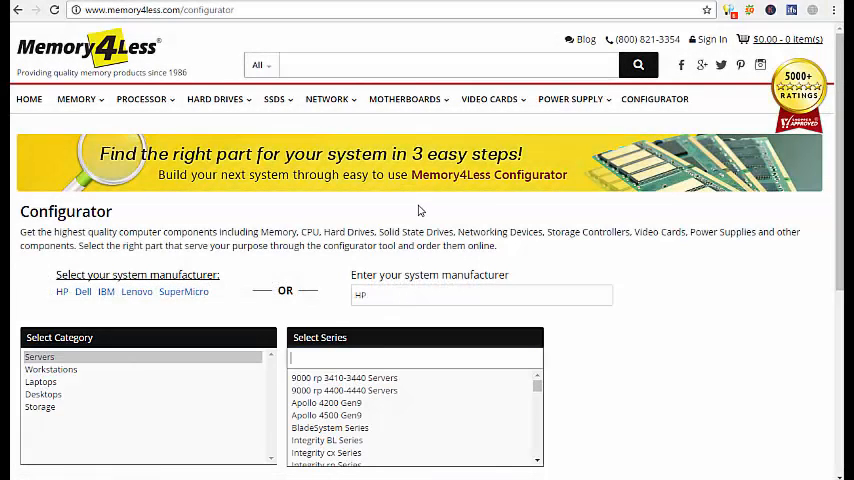
text(pri)
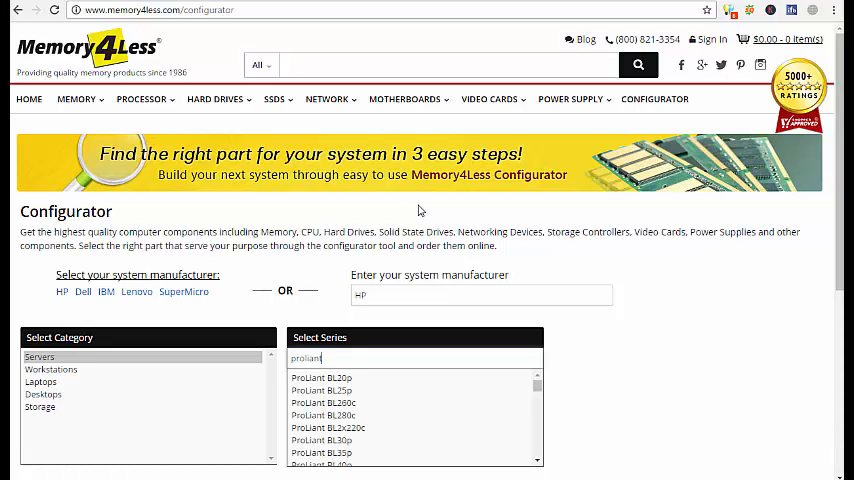
text(dl360)
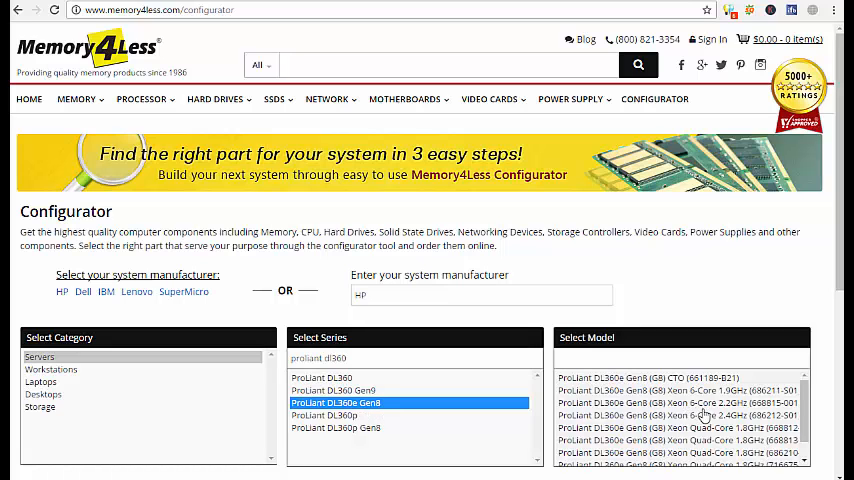
Select the ProLiant DL360e Gen8 (G8) Xeon 6-Core 2.4GHz model and load its compatible-parts page
click(680, 416)
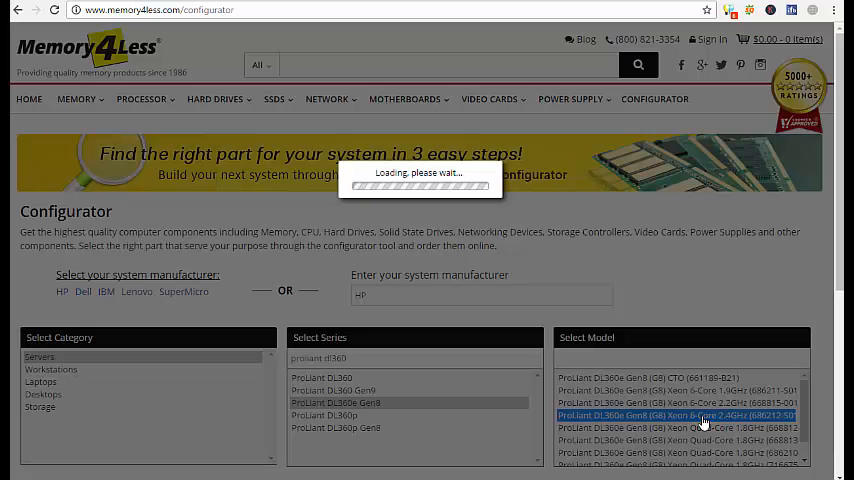
click(680, 416)
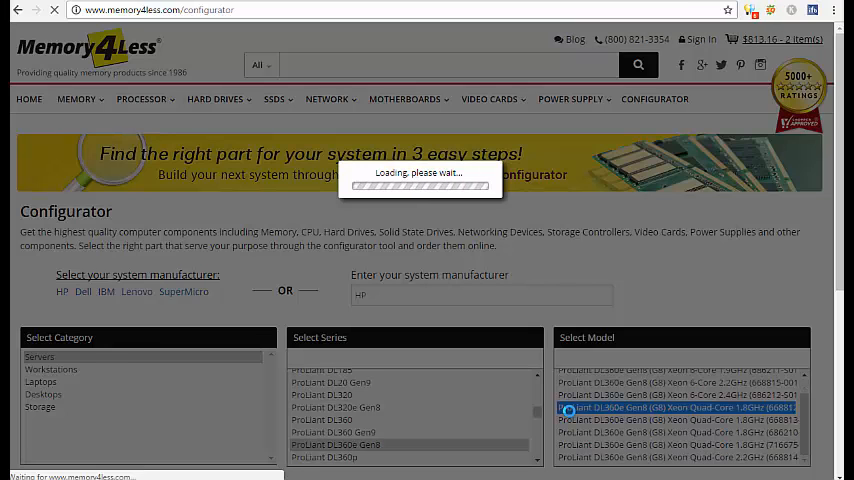
click(680, 408)
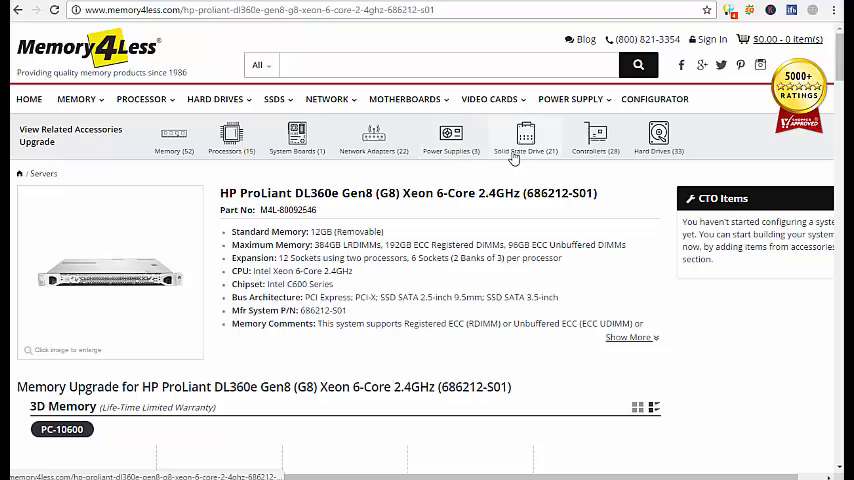
mouse_move(232, 136)
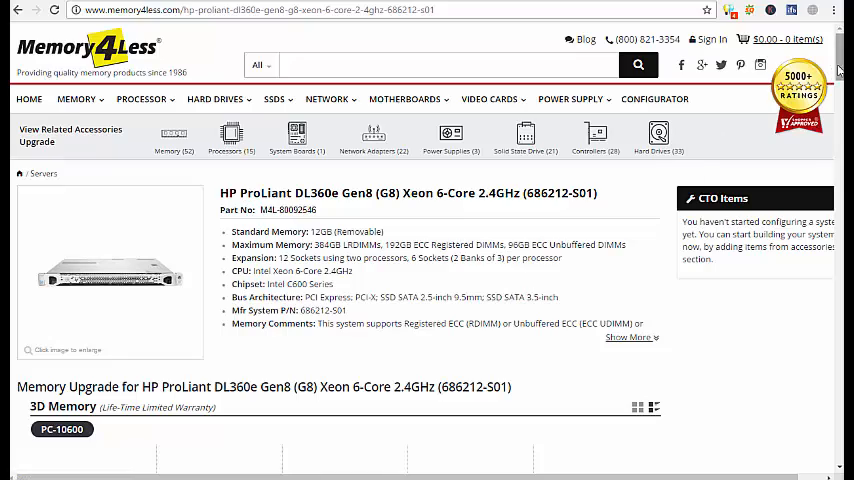
Add the 32GB DDR3 PC3-10600 module to CTO from the memory section, reaching a $403.52 subtotal
scroll(down, 3)
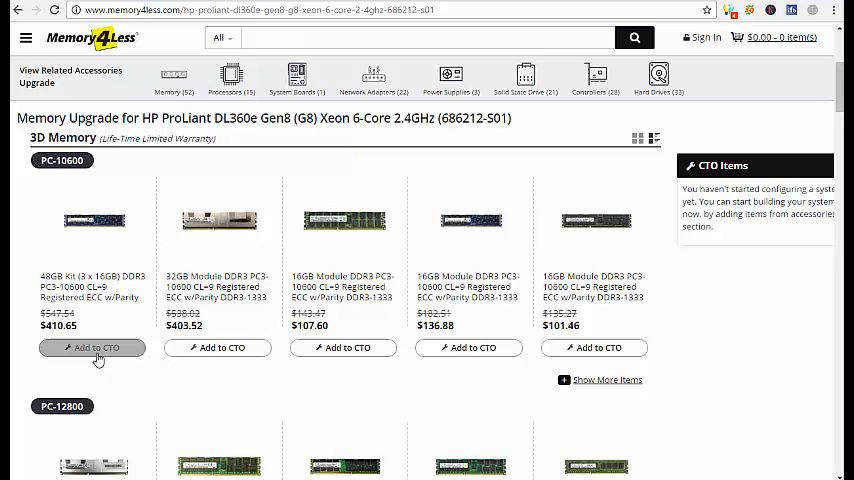
mouse_move(216, 348)
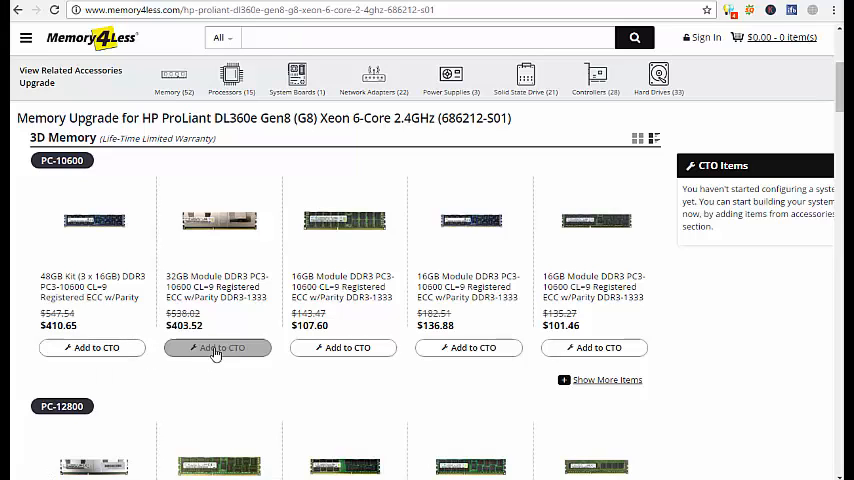
click(216, 348)
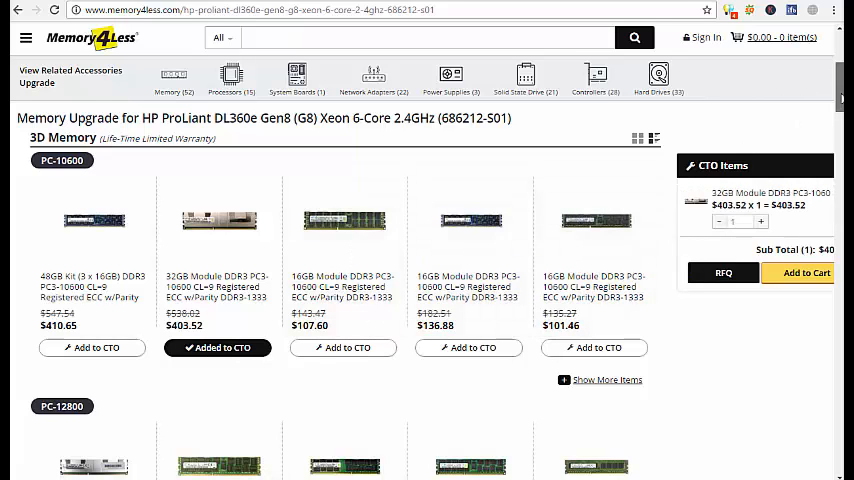
scroll(down, 3)
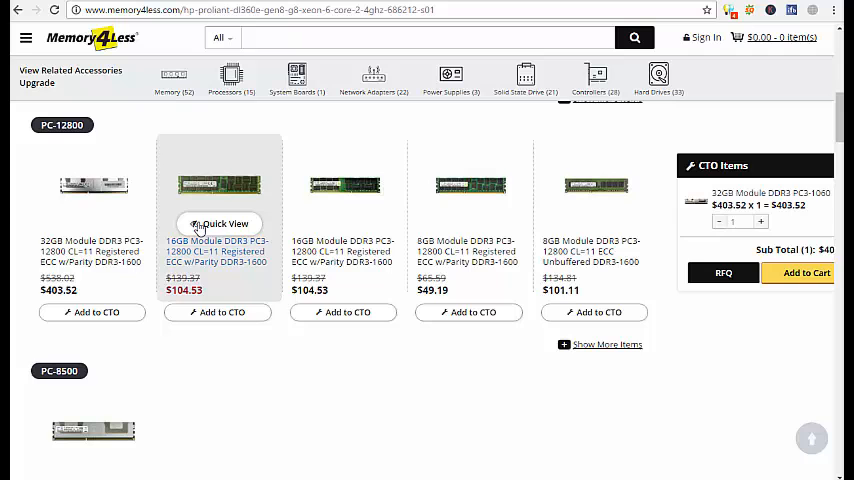
mouse_move(196, 196)
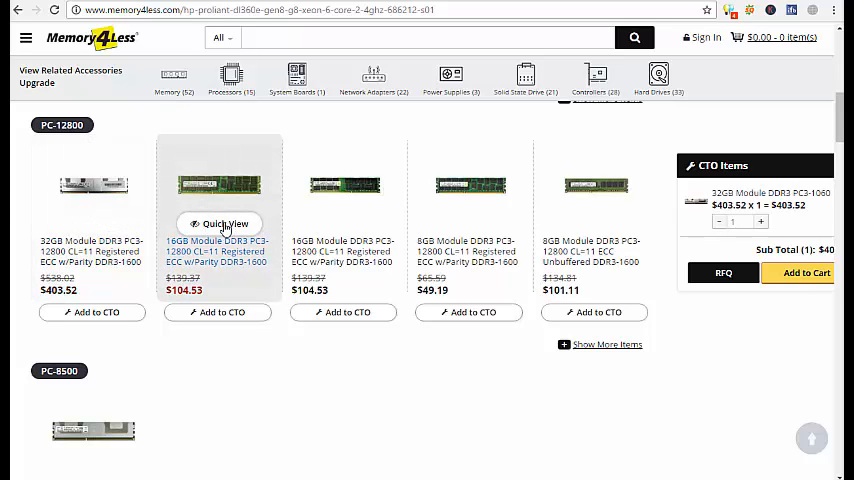
Add the 16GB DDR3 PC3-12800 module to CTO from its Quick View
click(218, 224)
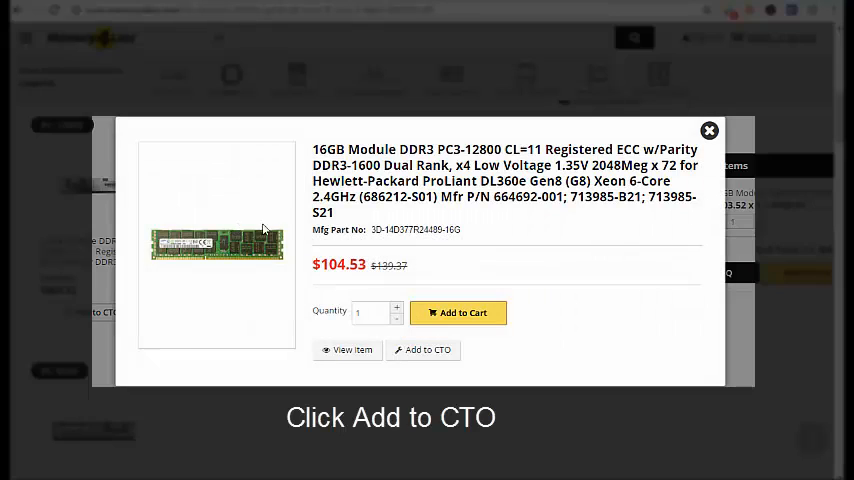
mouse_move(552, 148)
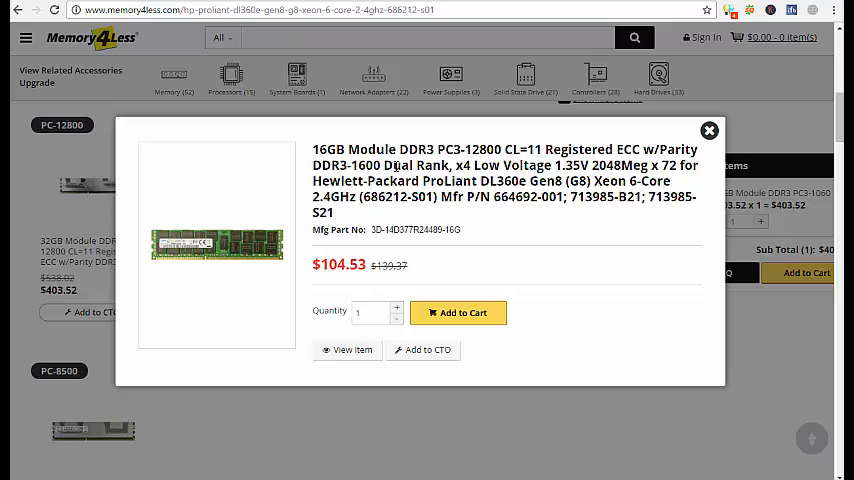
click(428, 348)
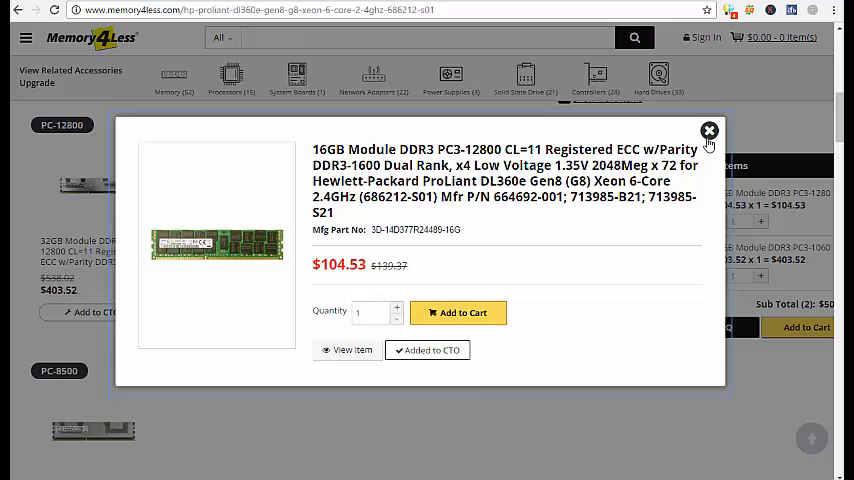
click(708, 132)
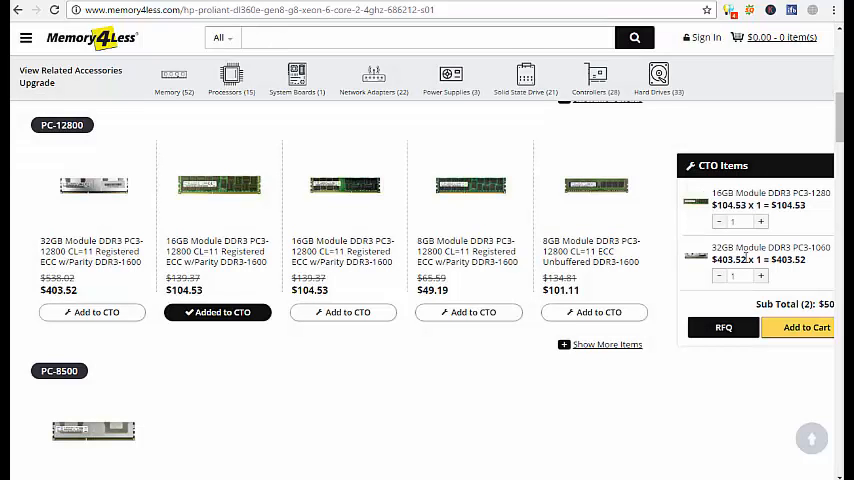
Raise the 32GB module quantity to 3 in the CTO items
click(760, 276)
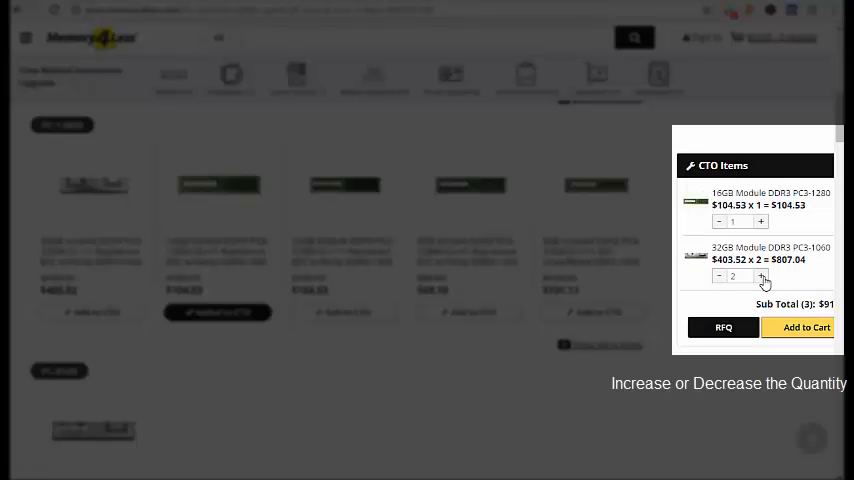
click(760, 276)
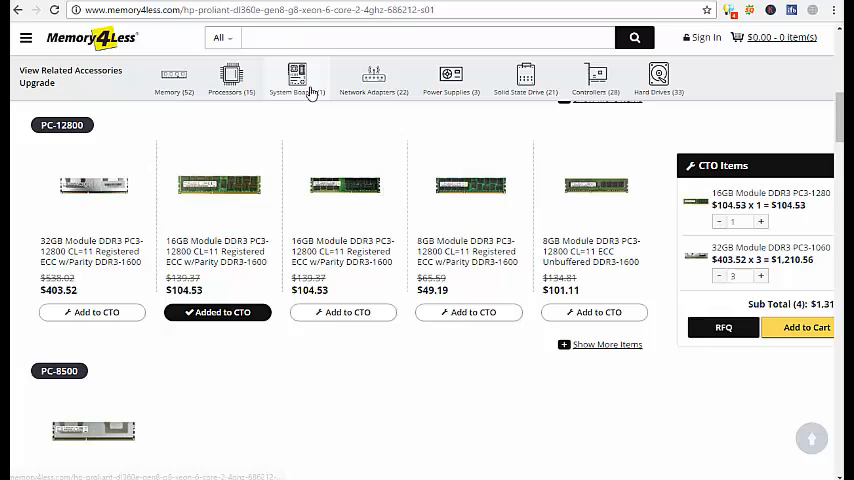
Add the HP System Board and the Xeon E5-2470 processor to CTO from their category sections
click(296, 80)
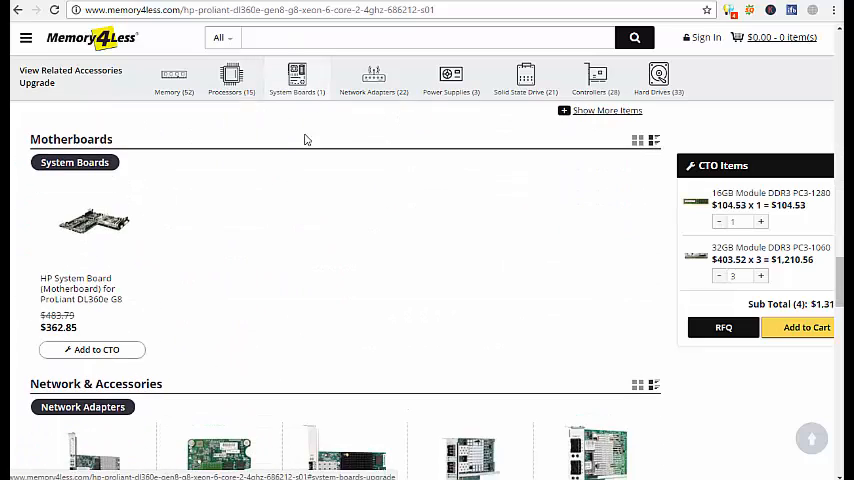
mouse_move(92, 250)
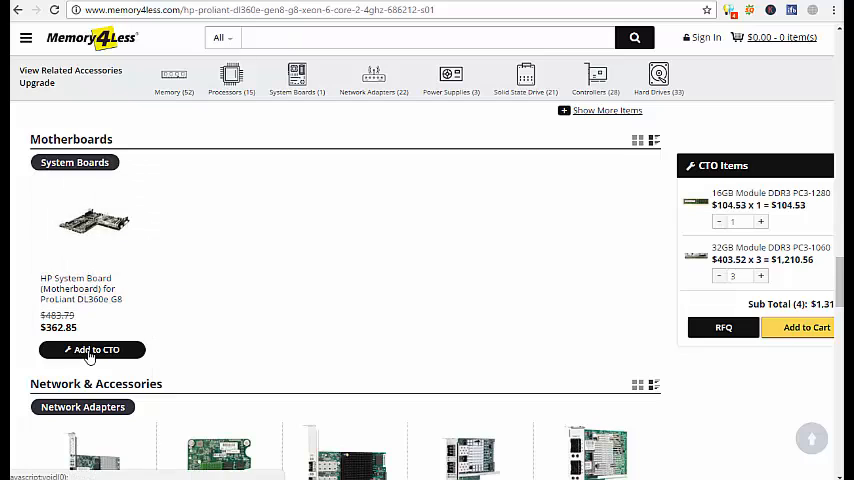
click(92, 348)
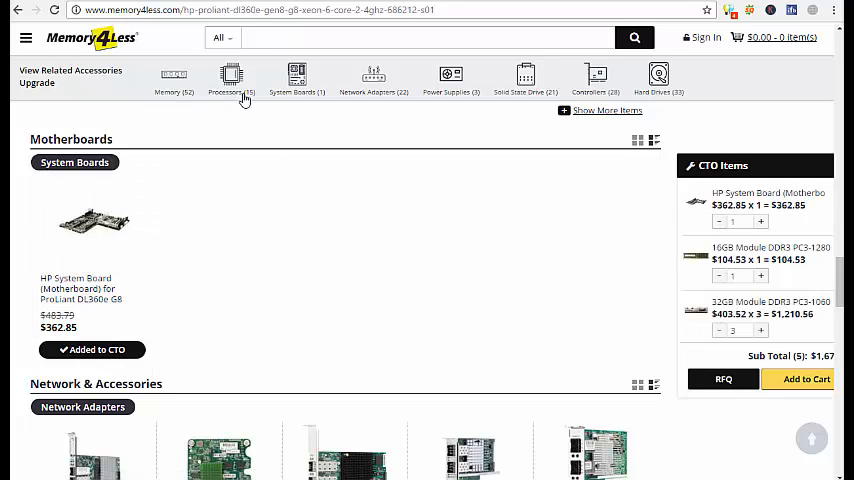
click(232, 76)
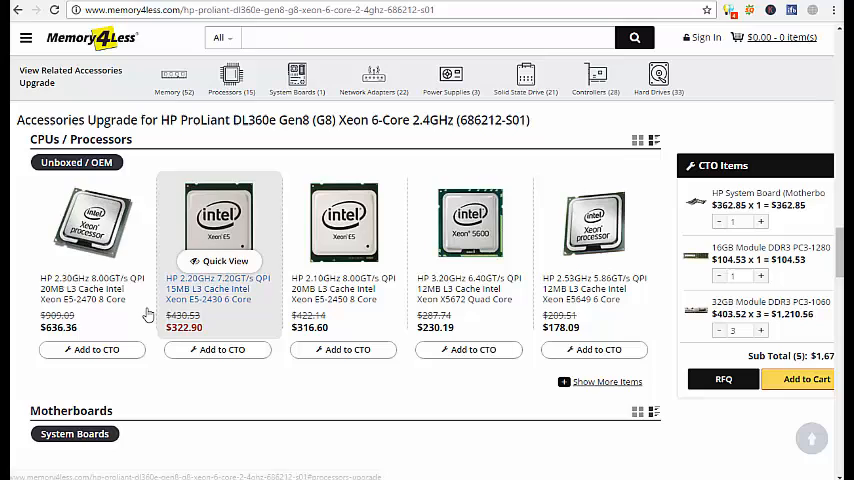
click(92, 348)
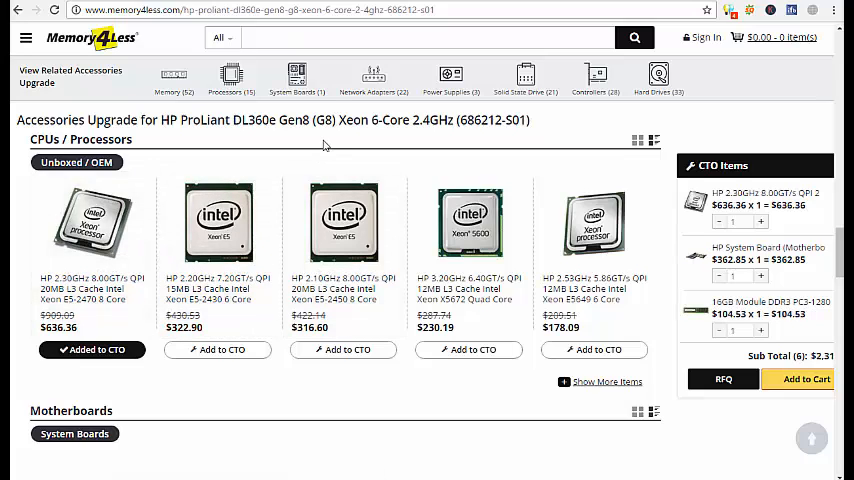
Add the network adapter and remaining components further down the page to CTO
scroll(down, 3)
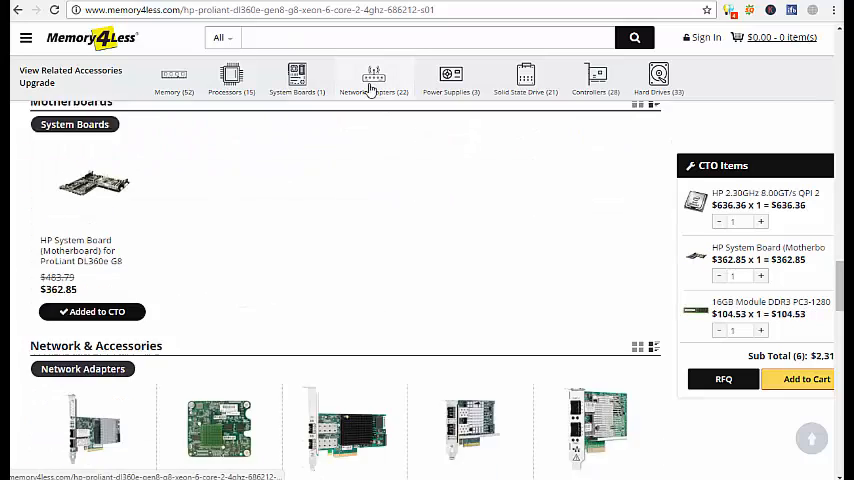
scroll(down, 3)
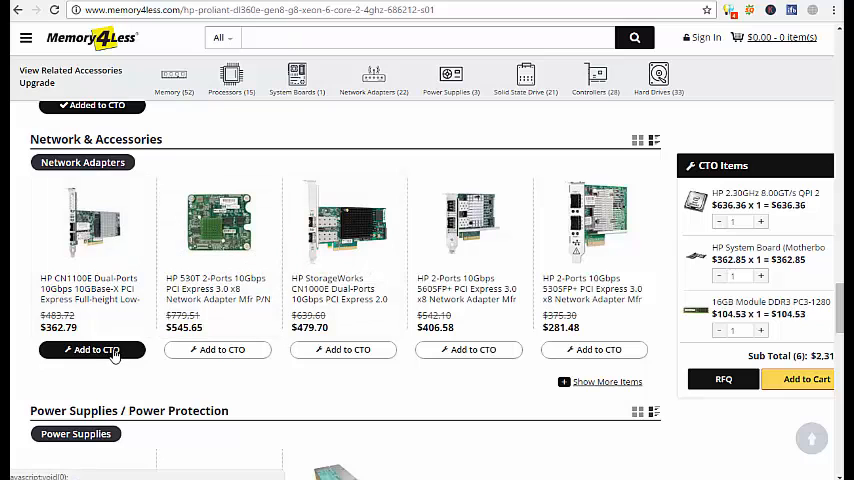
click(92, 348)
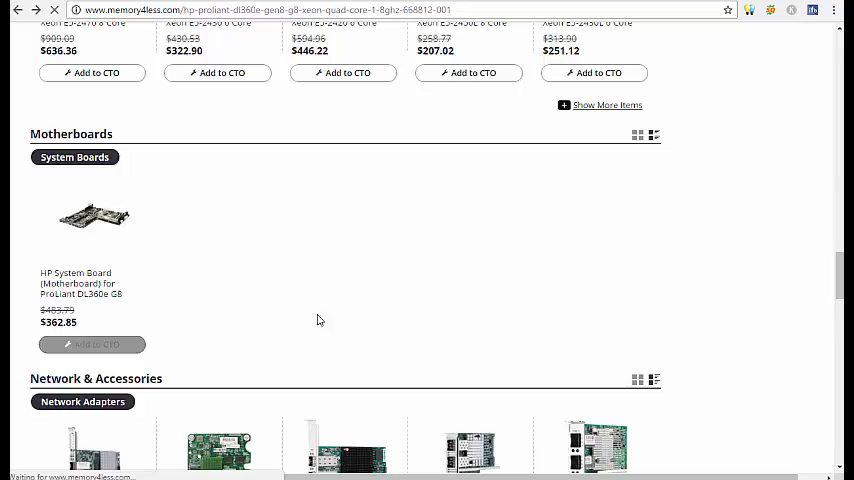
click(92, 344)
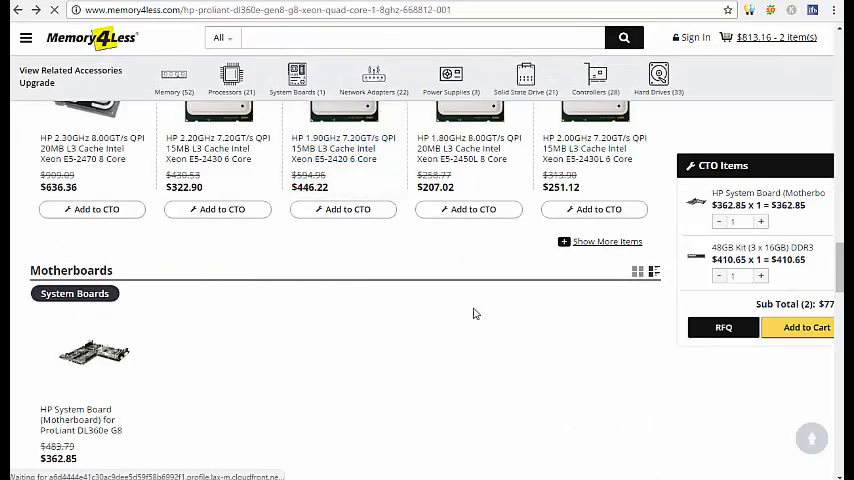
Review the $2,711.98 shopping cart and proceed to the checkout sign-in page
scroll(down, 3)
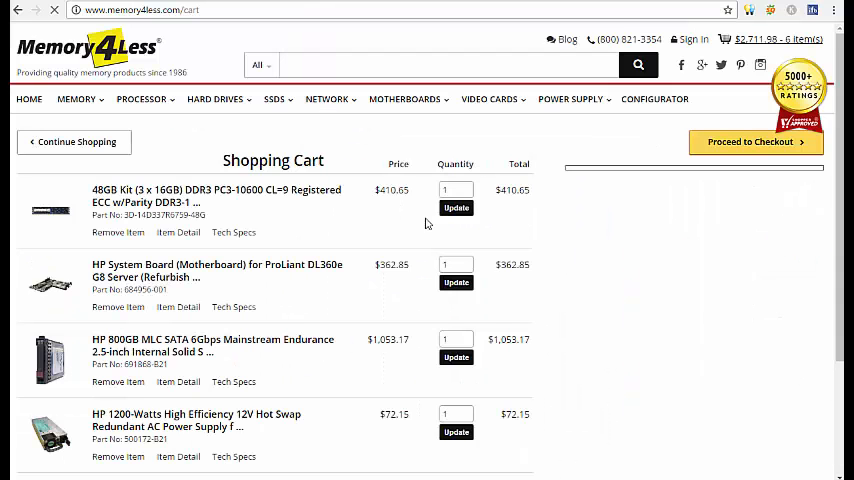
scroll(down, 3)
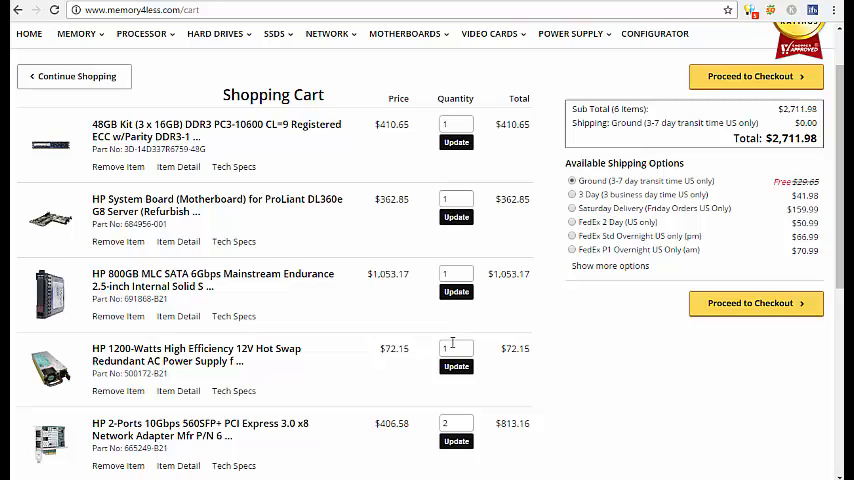
click(756, 76)
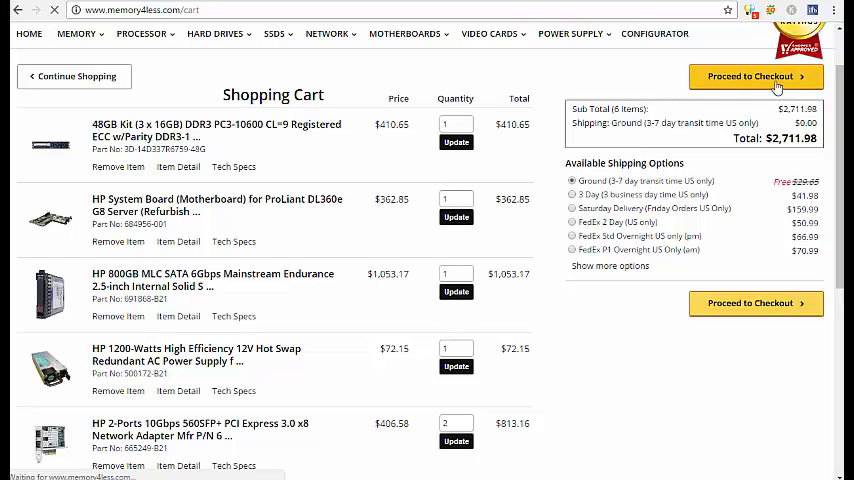
click(756, 76)
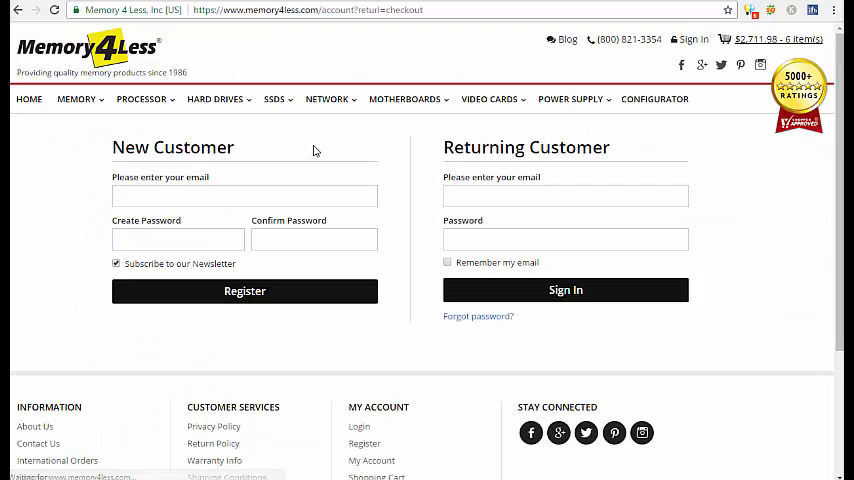